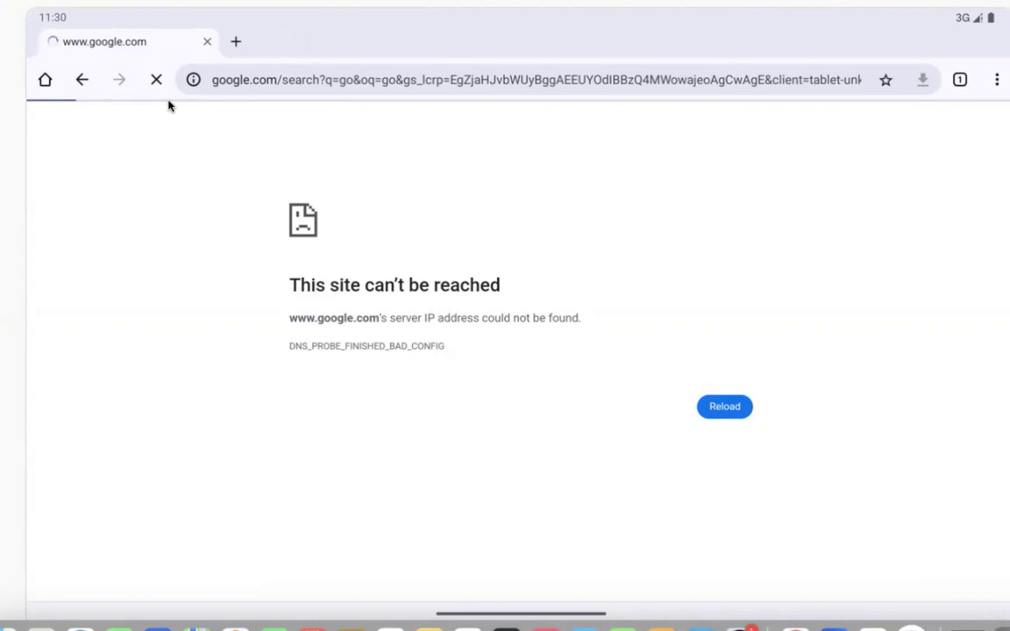
mouse_move(372, 245)
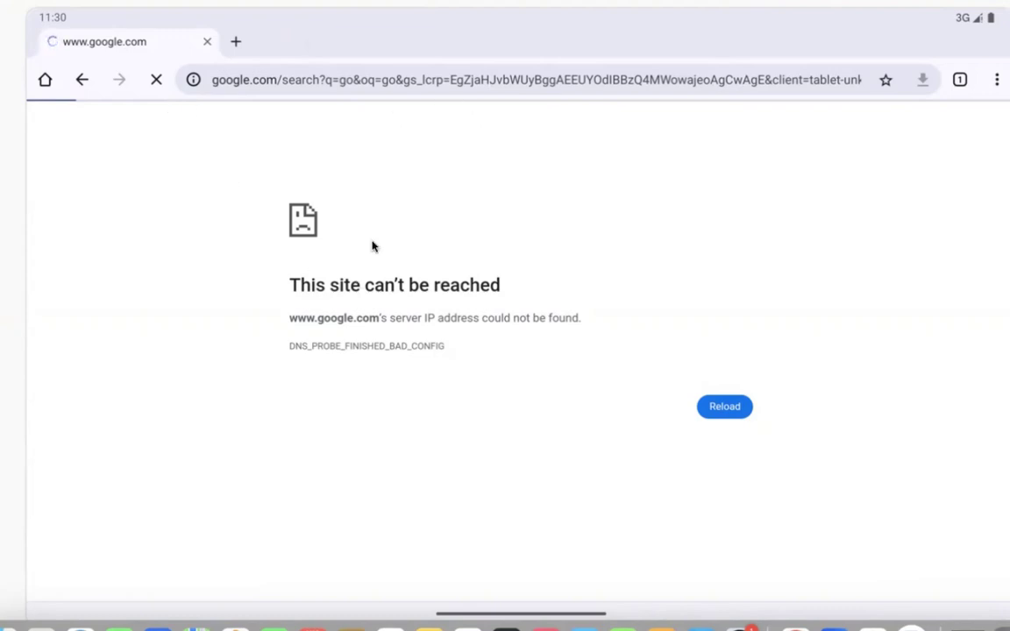
mouse_move(291, 396)
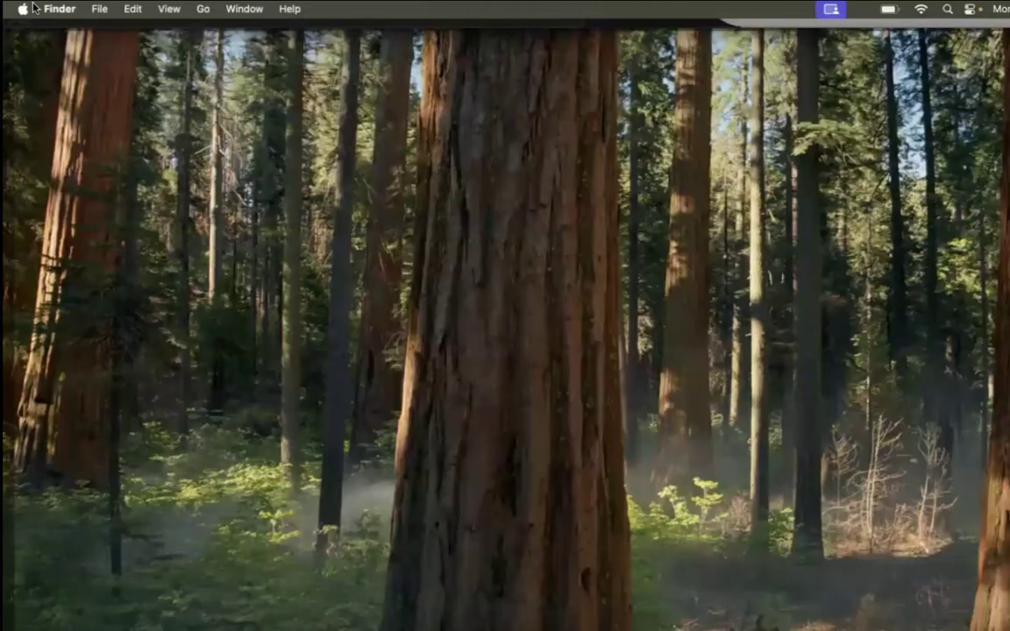
Search System Settings for 'dns' after Chrome in the emulator can't reach google.com
click(22, 11)
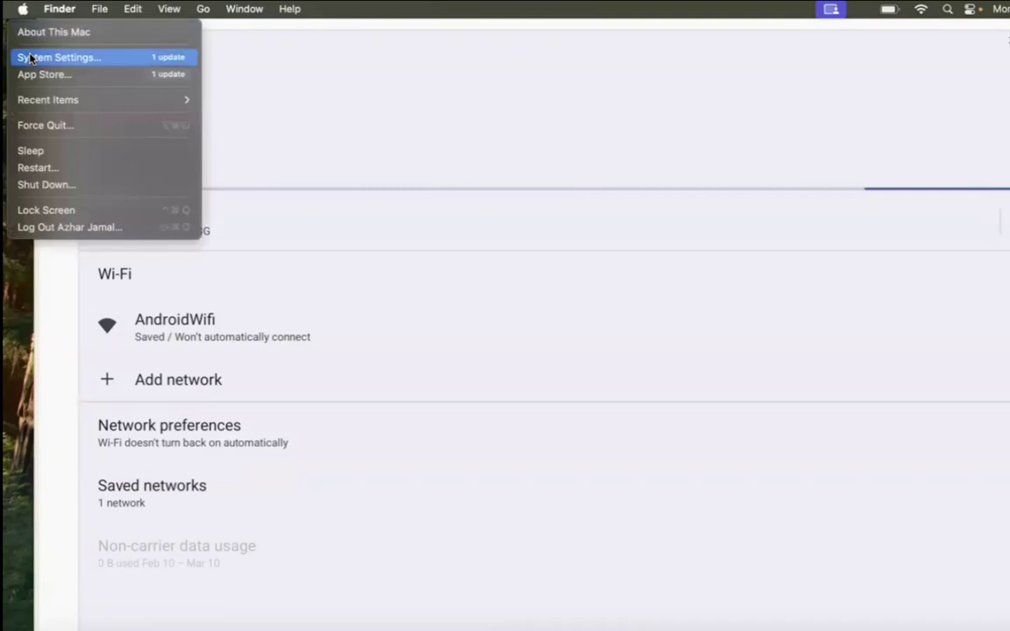
click(60, 56)
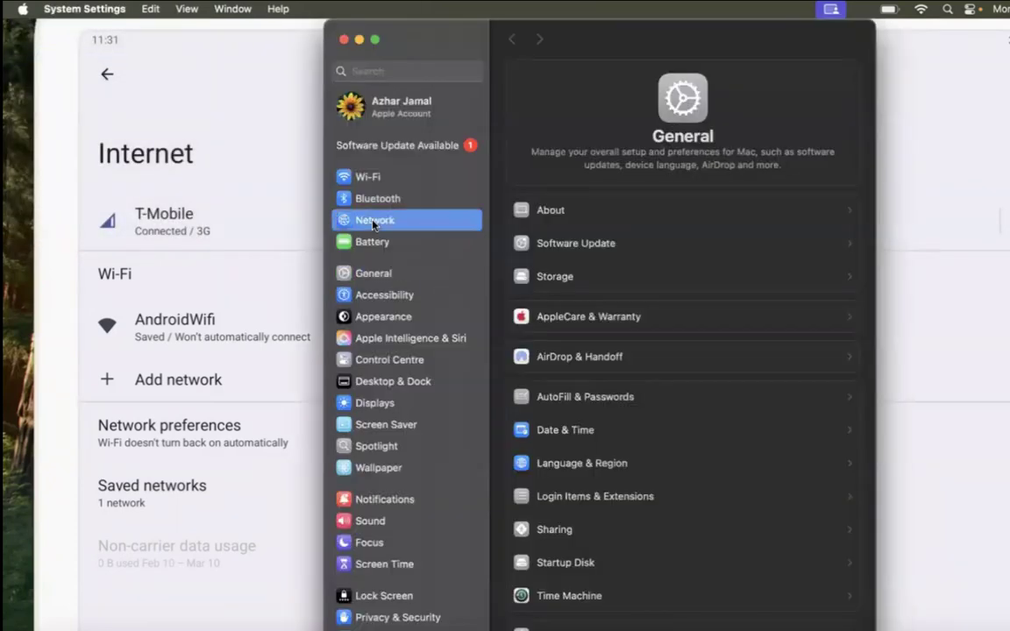
text(dns)
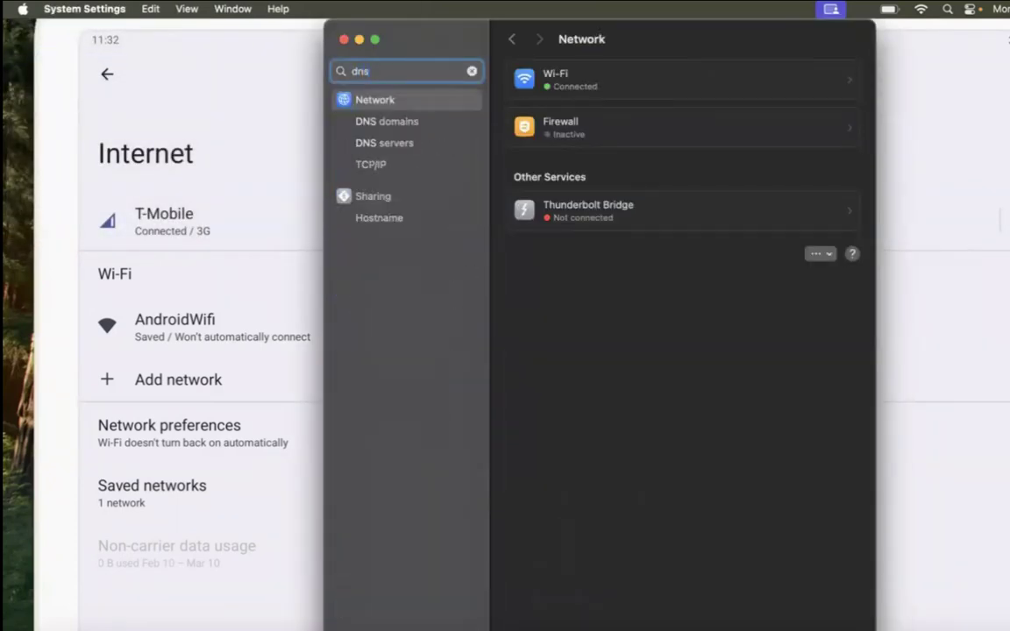
Add 8.8.8.8 as the Wi-Fi DNS server and confirm with OK
click(682, 79)
text(8.8.8.8)
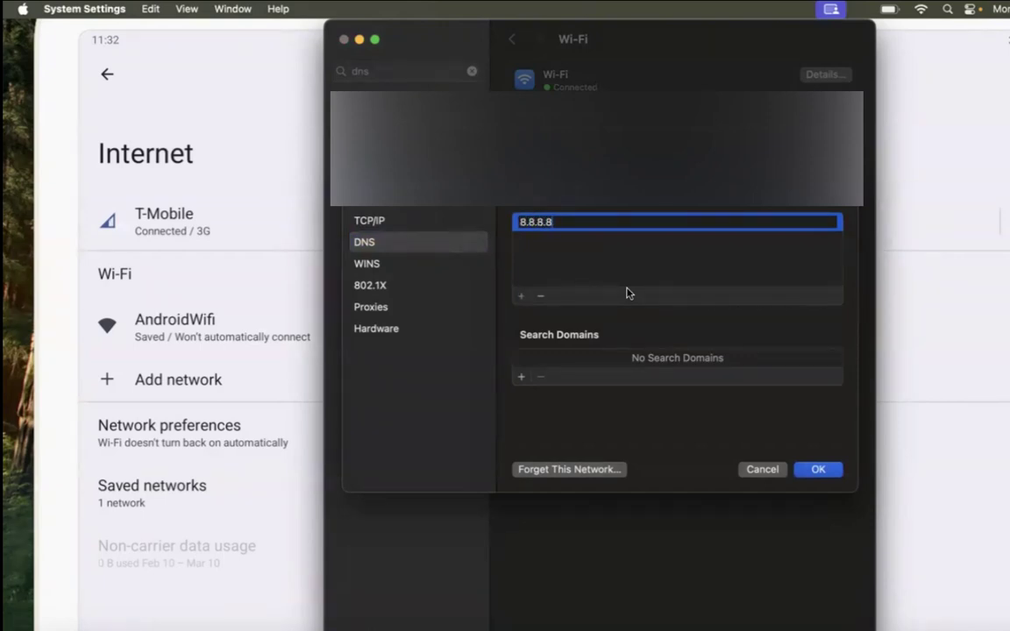
click(817, 470)
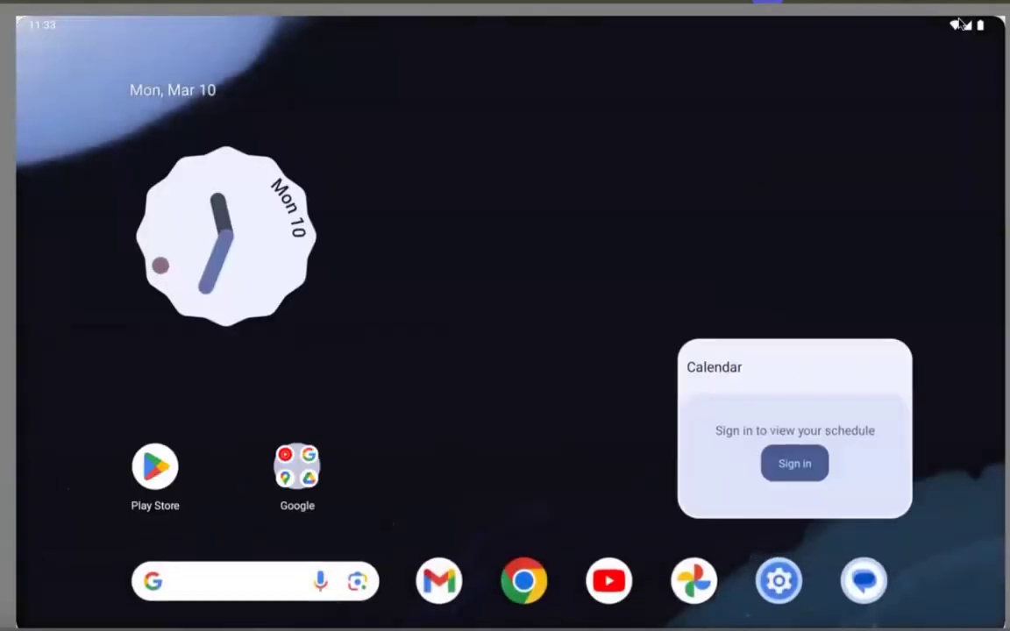
mouse_move(700, 515)
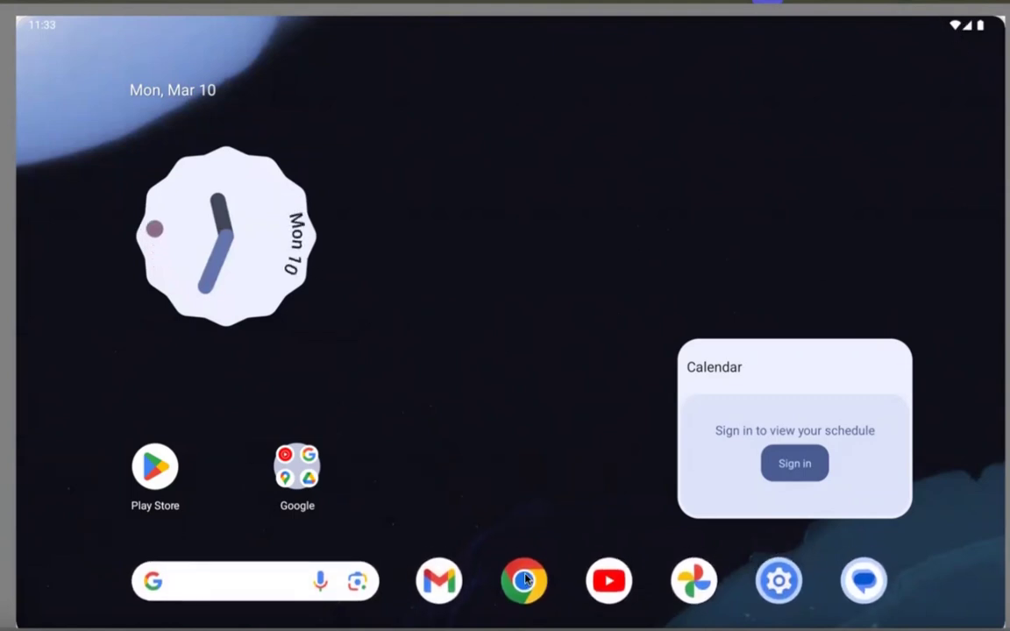
Launch Chrome on the emulated tablet and load google.com successfully
click(522, 580)
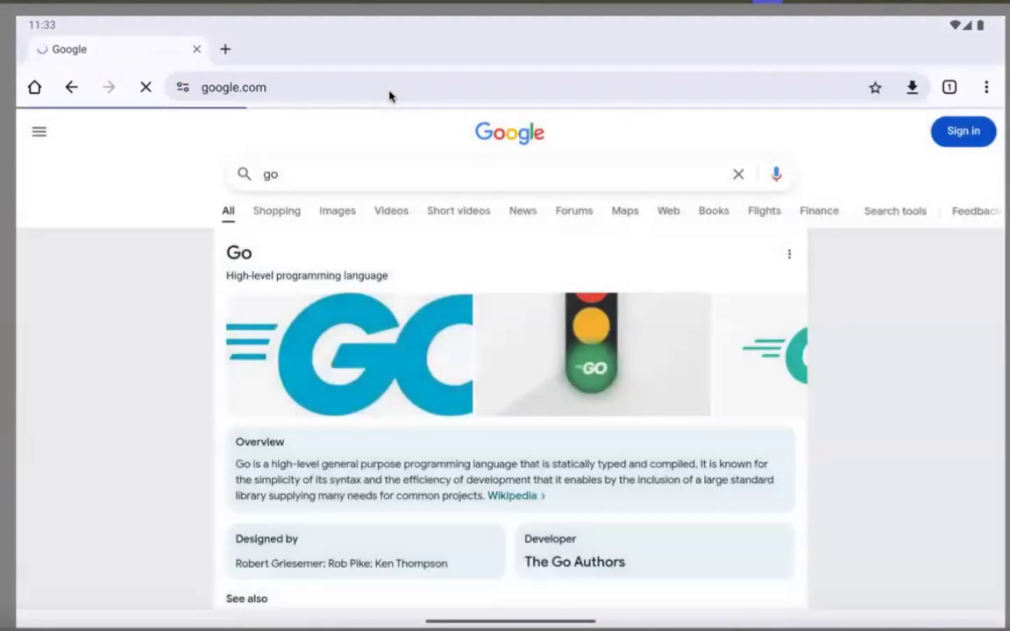
click(70, 87)
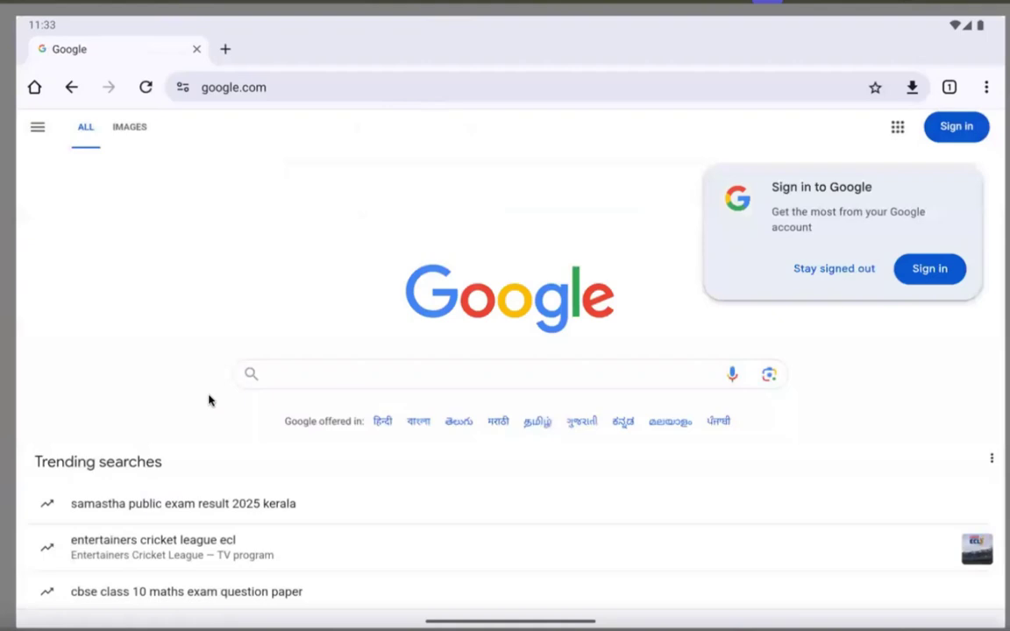